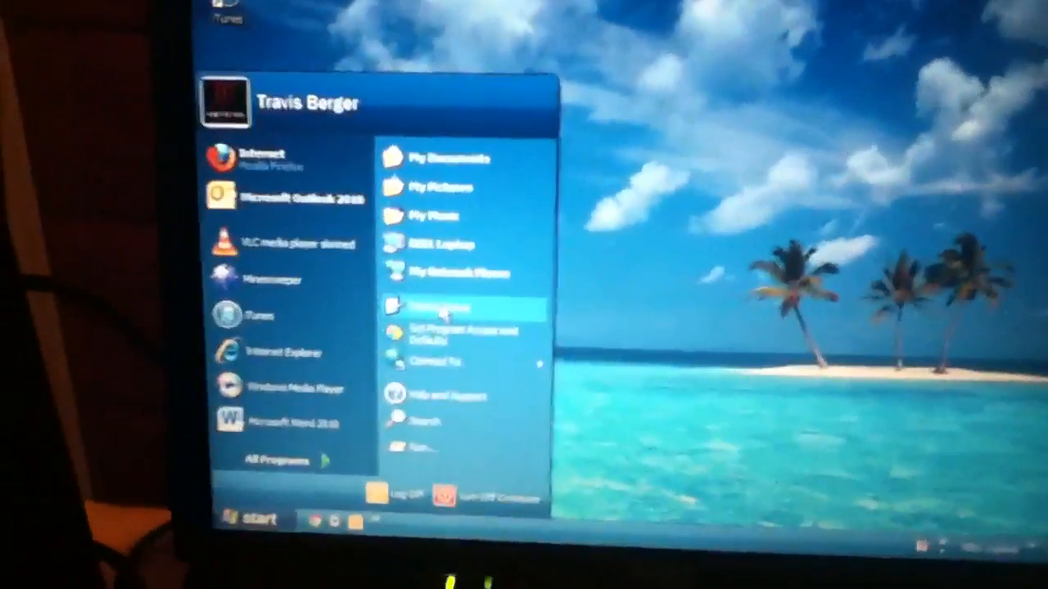
# Open System Properties to view XP Home SP3, registration, Pentium III 1.13 GHz and 256 MB RAM
pyautogui.click(446, 307)
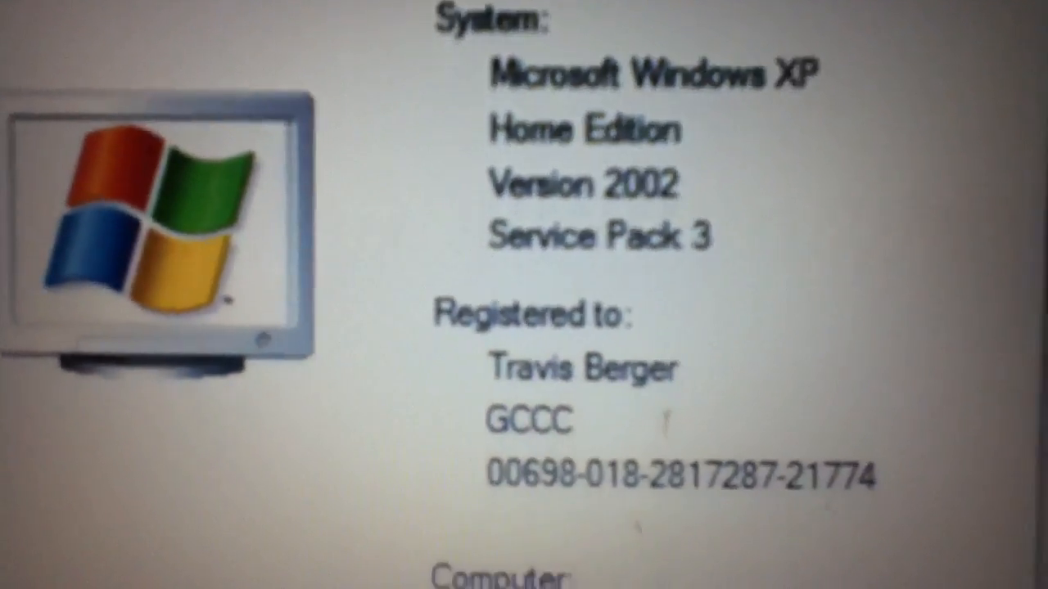
pyautogui.scroll(-3)
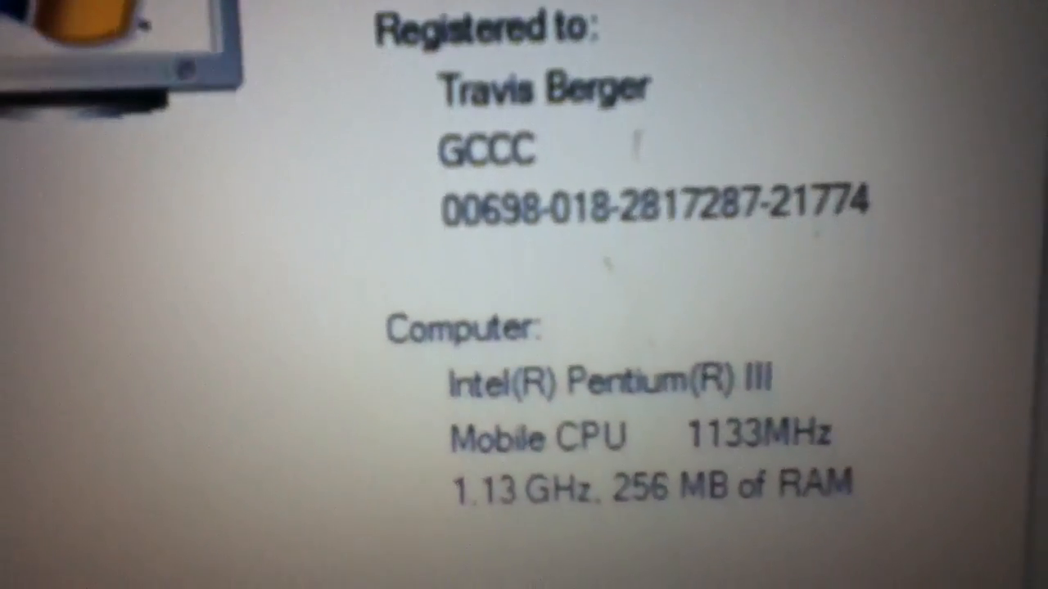